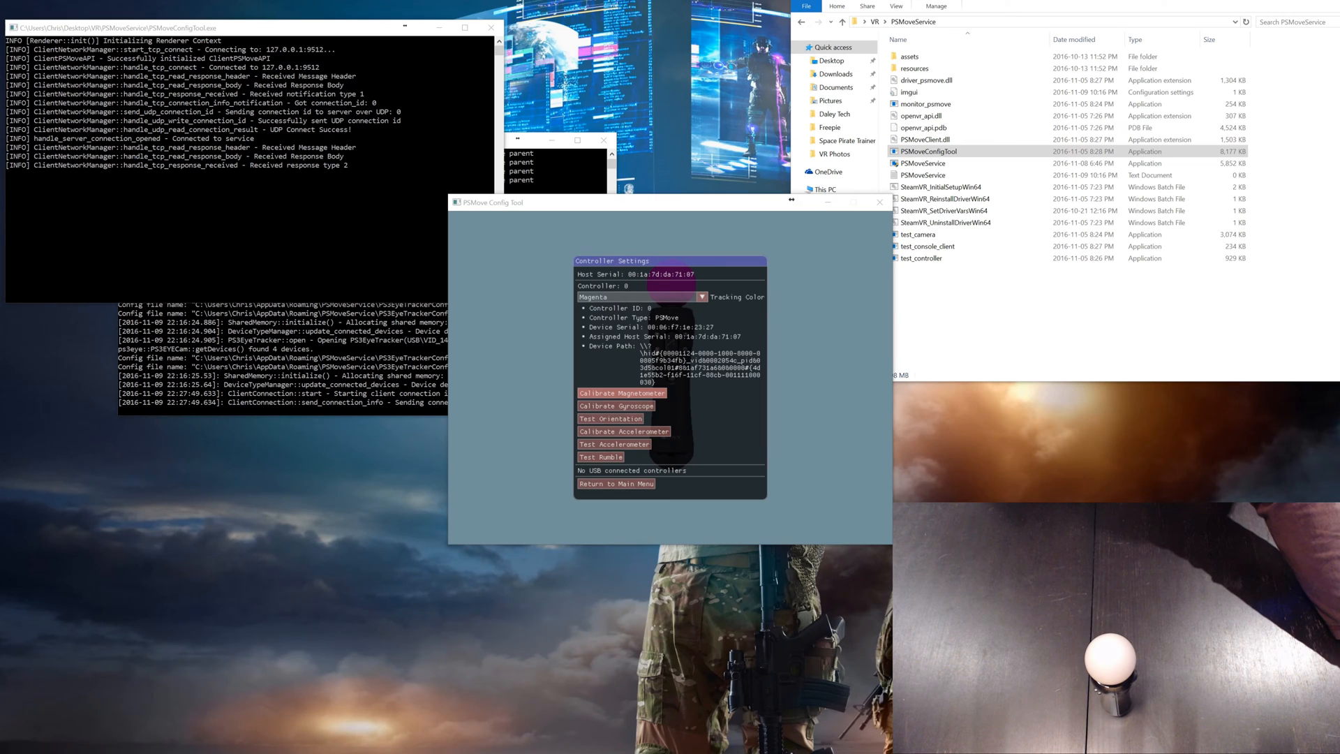
Step: Start the magnetometer calibration and rotate the controller to collect sample points
{"action": "left_click", "coordinate": [621, 393]}
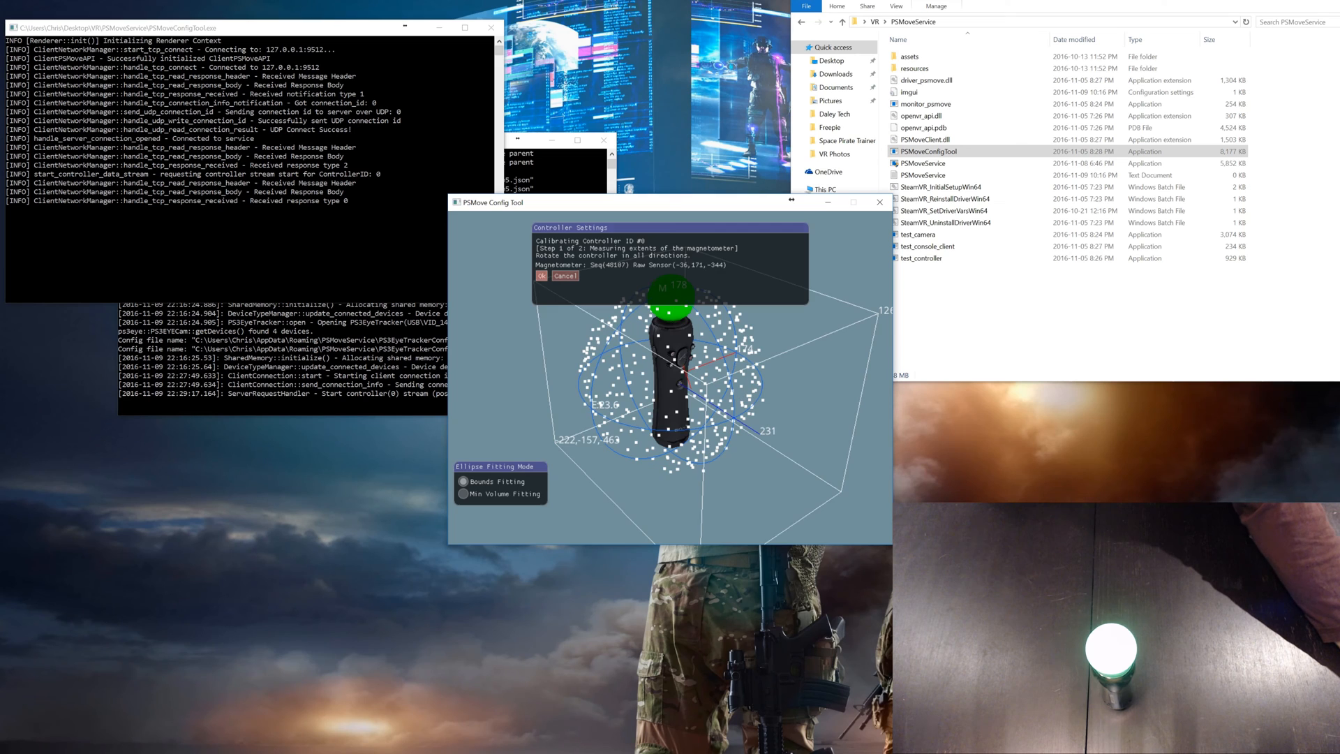
Step: Accept the magnetometer calibration and relaunch PSMoveConfigTool from File Explorer
{"action": "left_click", "coordinate": [540, 277]}
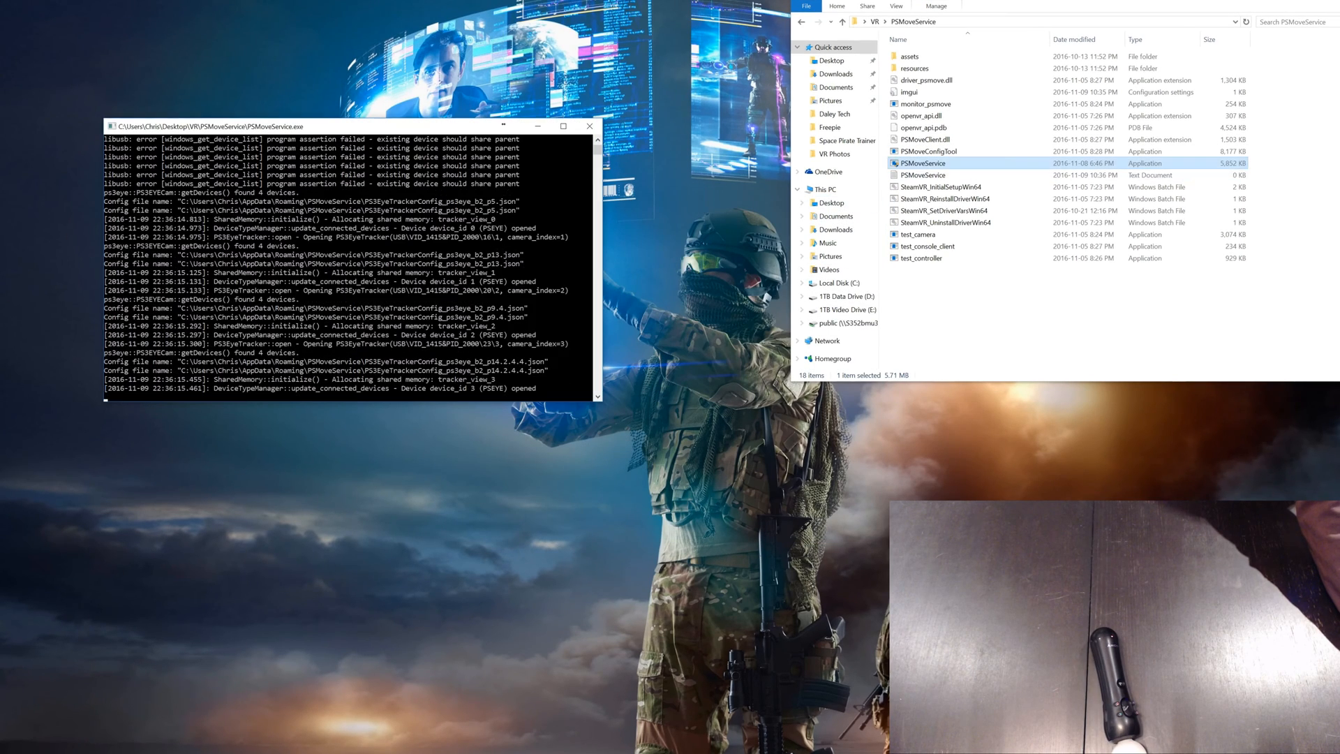
{"action": "left_click", "coordinate": [929, 152]}
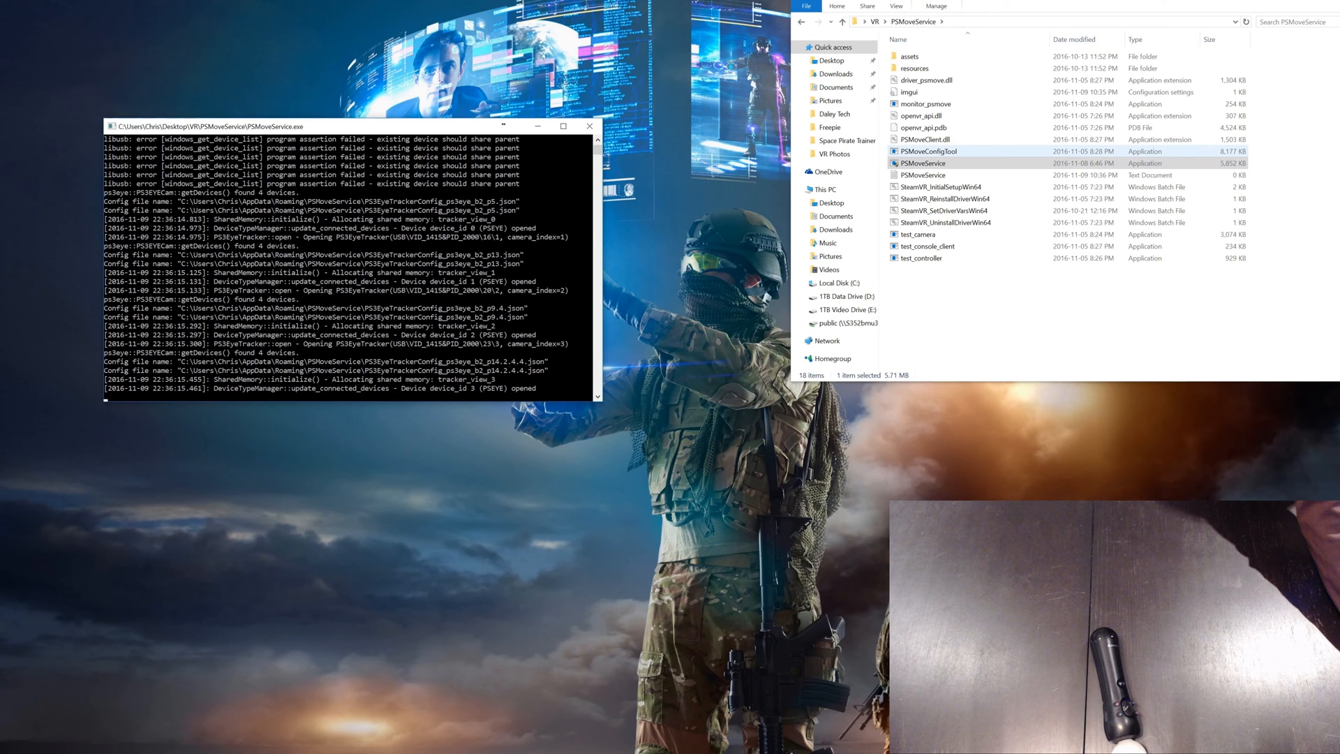
{"action": "double_click", "coordinate": [929, 152]}
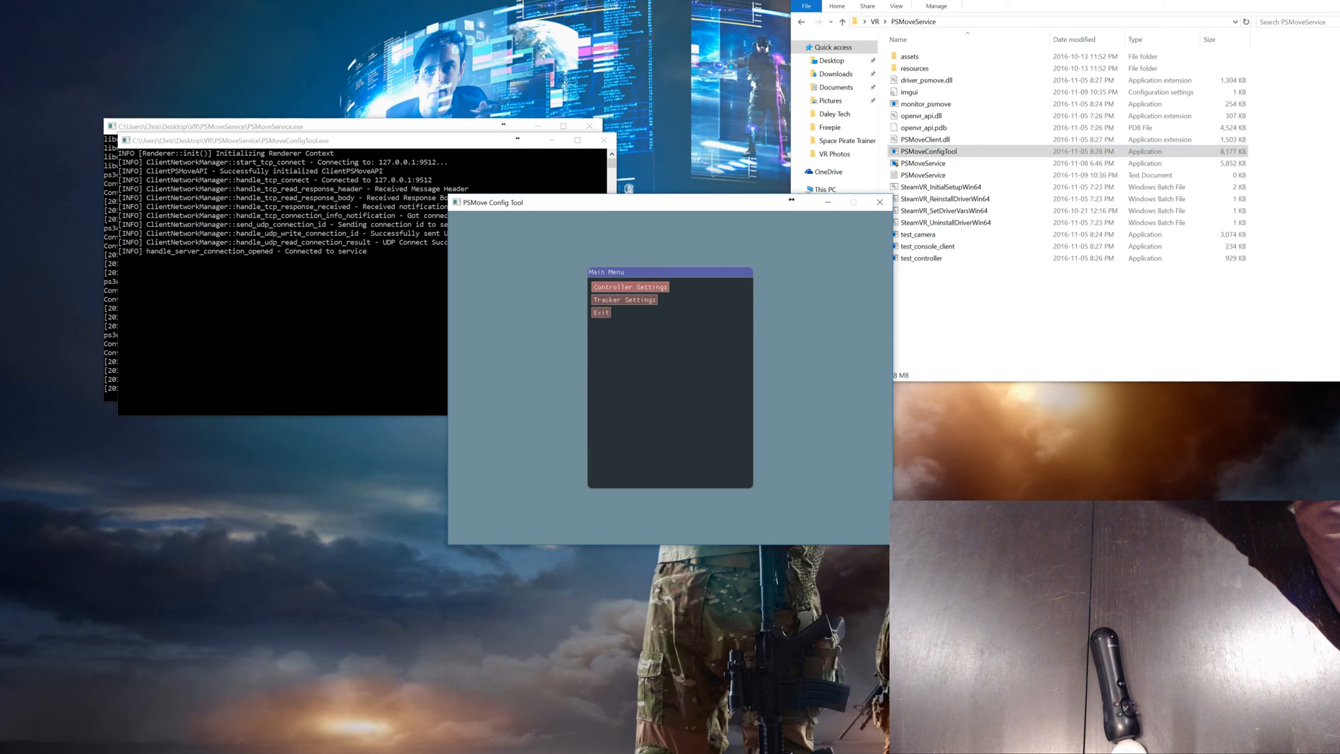
Step: Start the orientation test for controller 0 from Controller Settings
{"action": "left_click", "coordinate": [630, 286]}
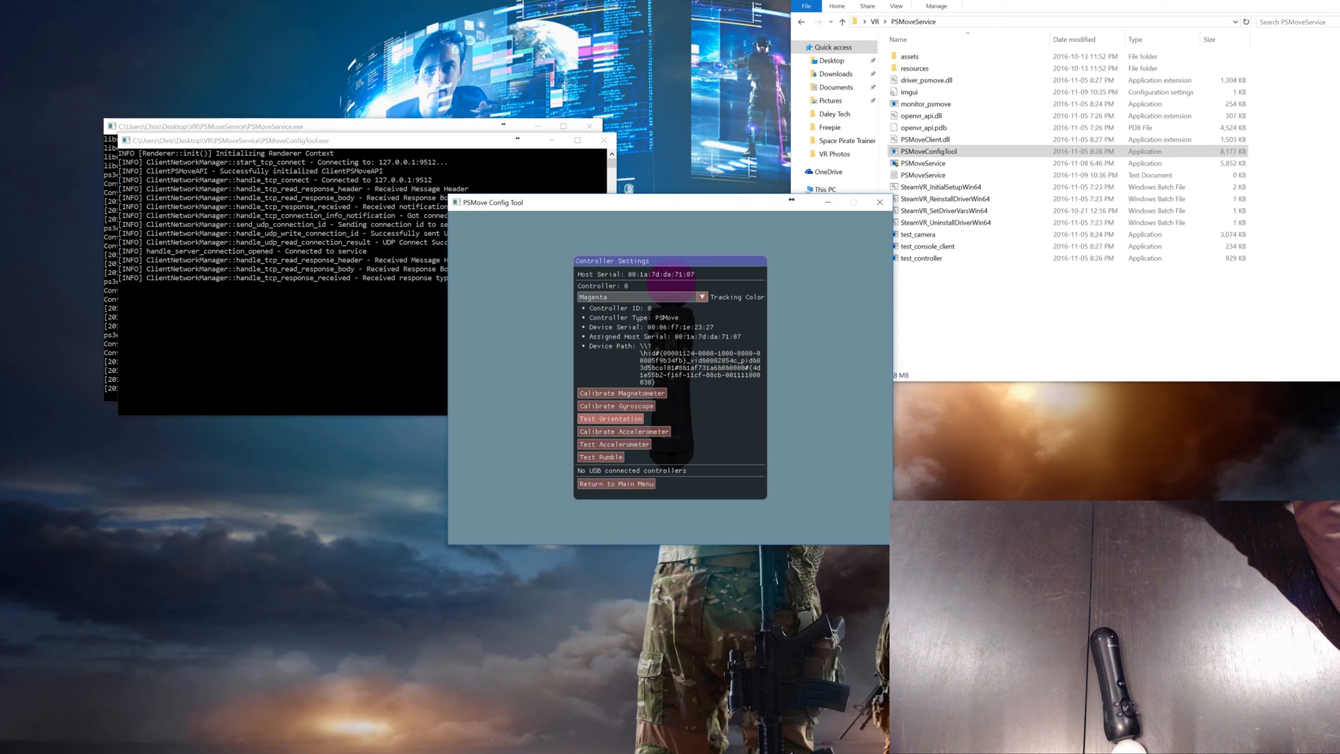
{"action": "left_click", "coordinate": [610, 418]}
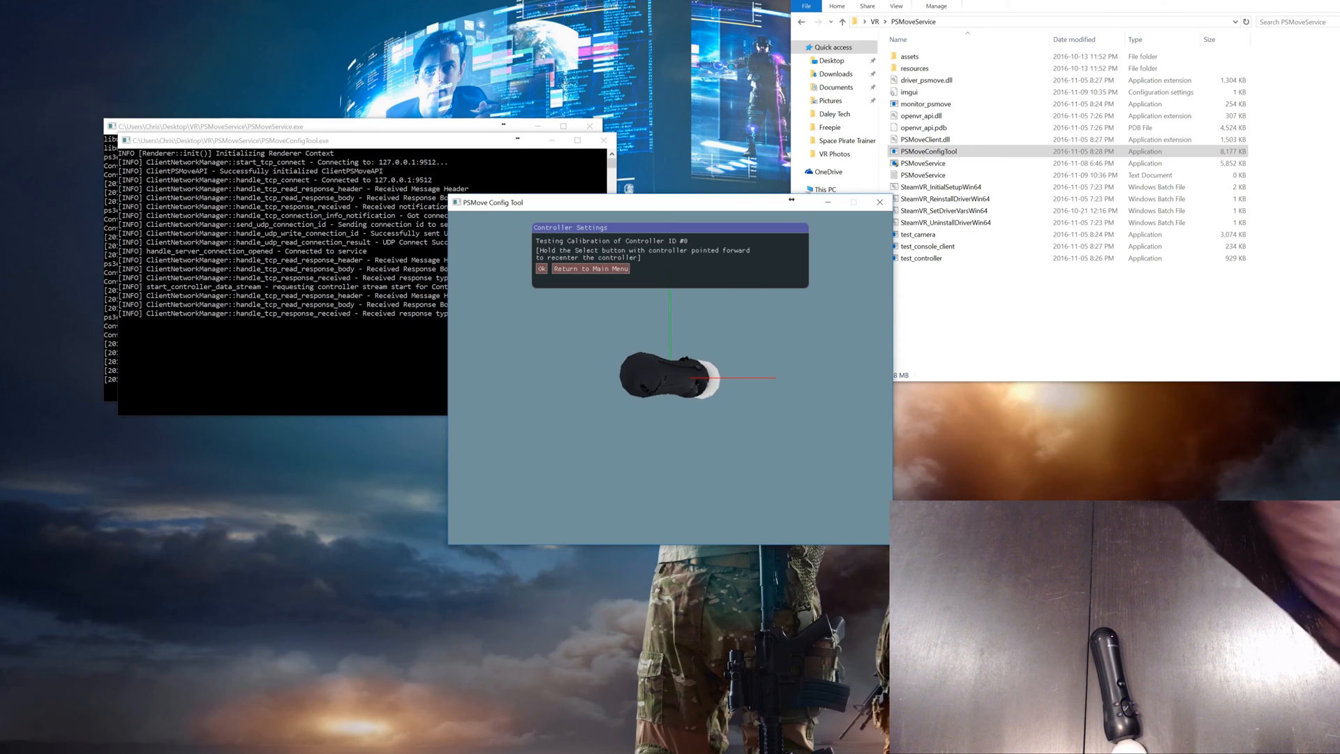